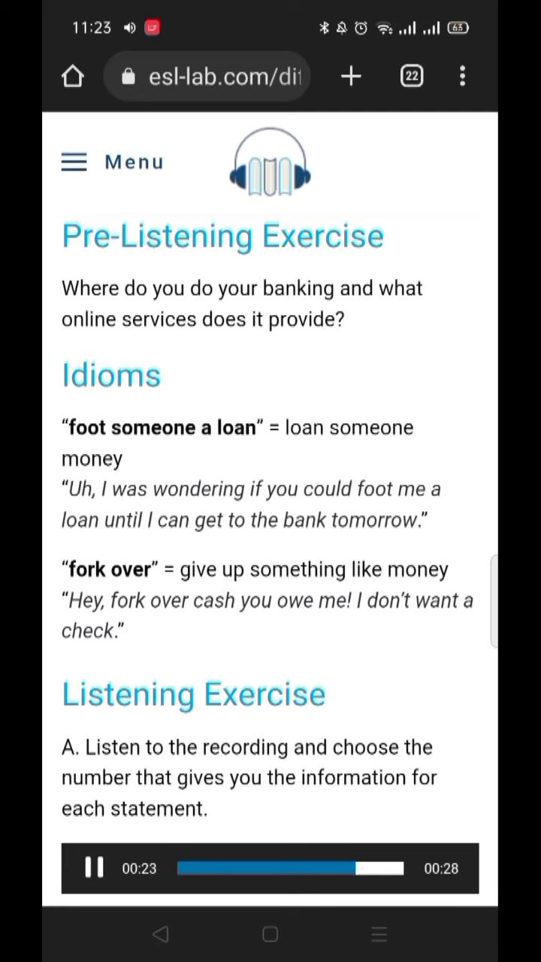
Scroll past the audio player to the unanswered phone-menu multiple-choice questions
{"action": "scroll", "scroll_direction": "down", "scroll_amount": 3}
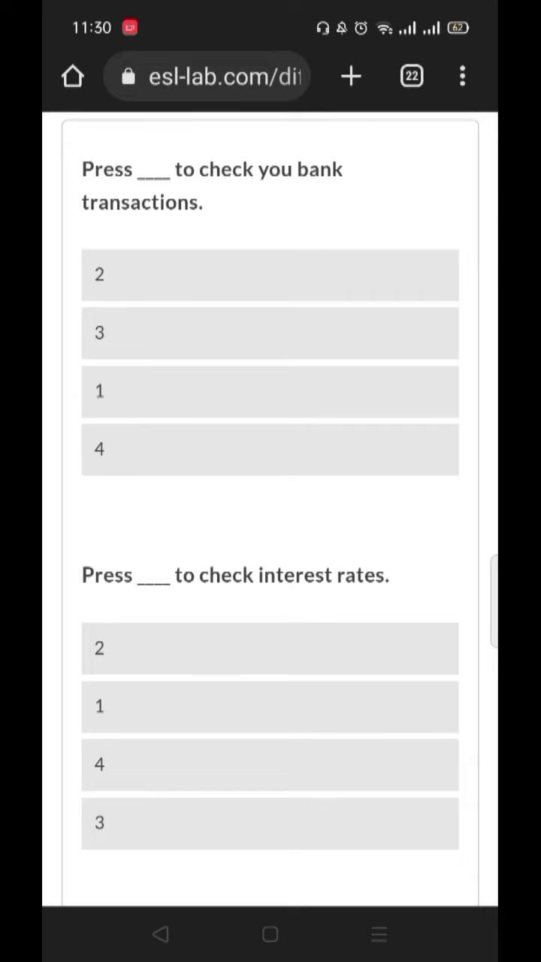
Answer 2 for 'Press ___ to check your bank transactions' and have it marked Correct
{"action": "left_click", "coordinate": [270, 274]}
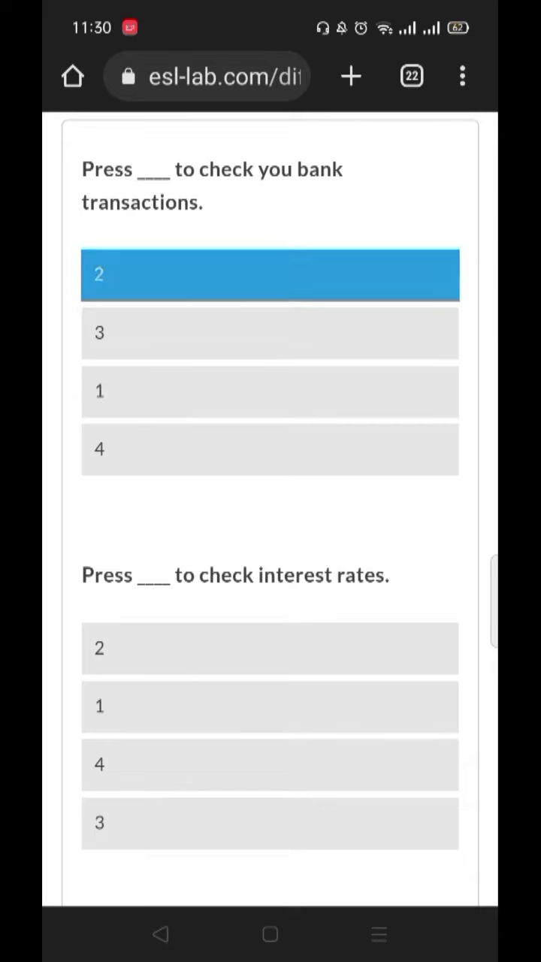
{"action": "left_click", "coordinate": [271, 274]}
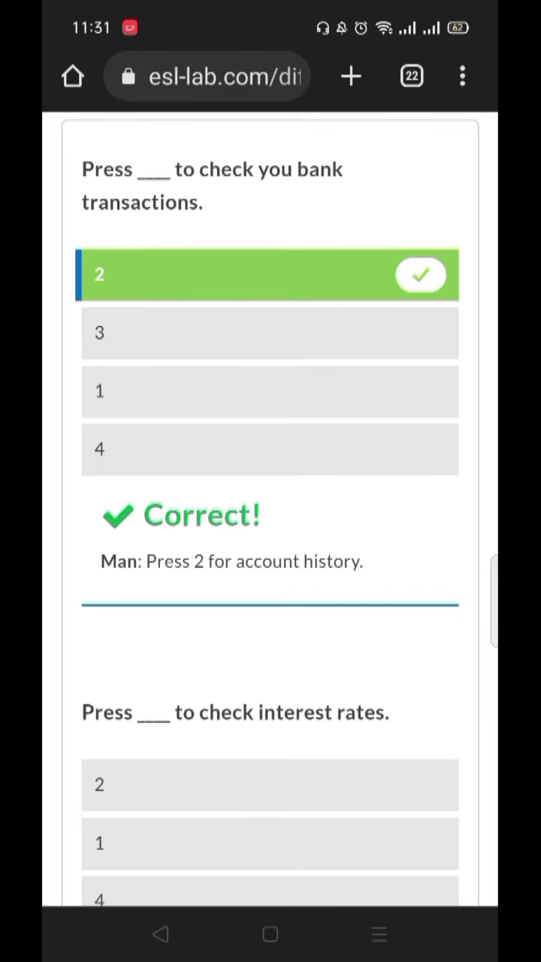
Answer 2 for seeing if a check has cleared, marked Correct
{"action": "scroll", "scroll_direction": "down", "scroll_amount": 3}
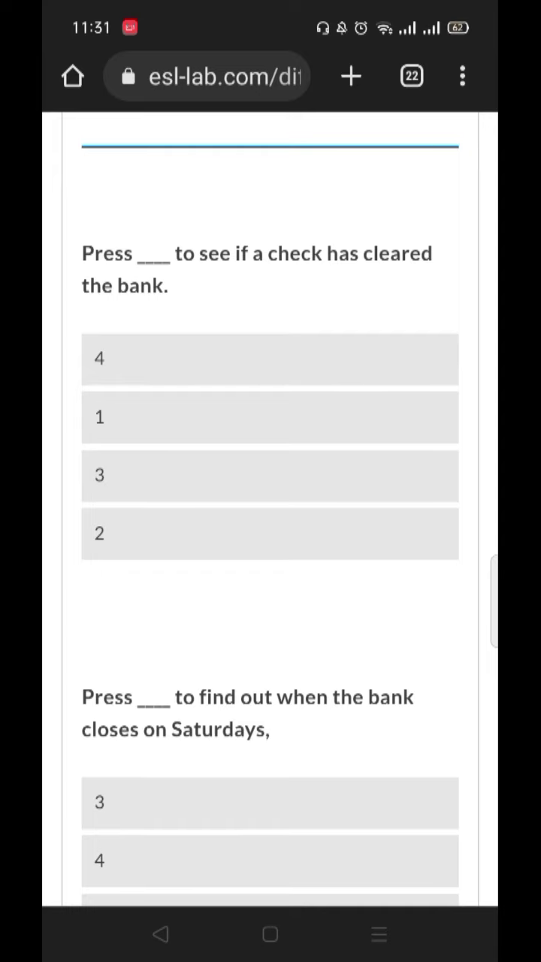
{"action": "left_click", "coordinate": [270, 534]}
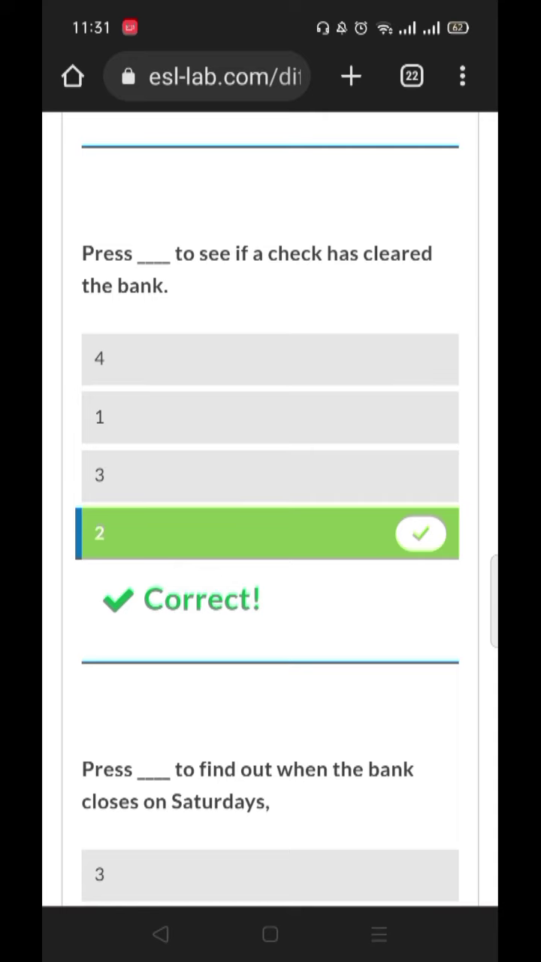
Answer 1 for when the bank closes on Saturdays, marked Correct
{"action": "scroll", "scroll_direction": "down", "scroll_amount": 3}
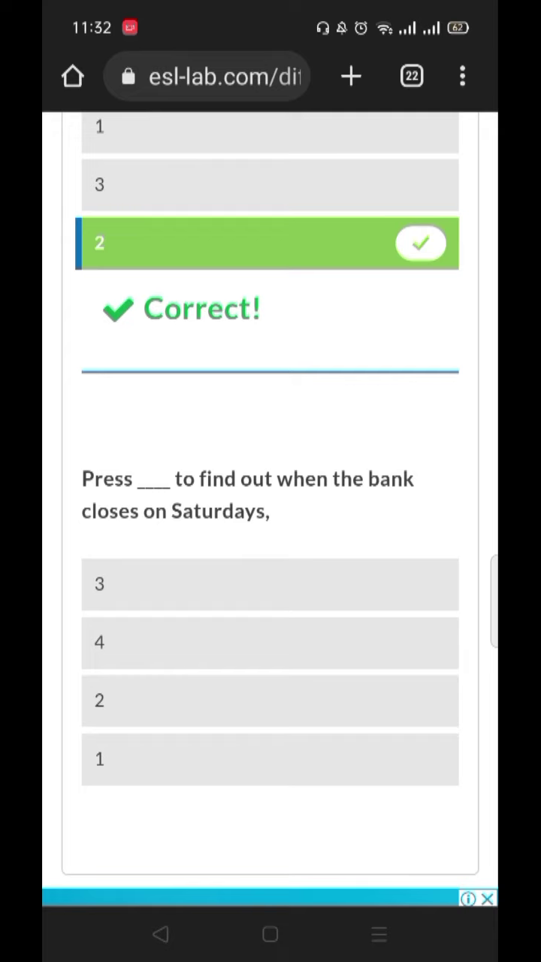
{"action": "left_click", "coordinate": [270, 757]}
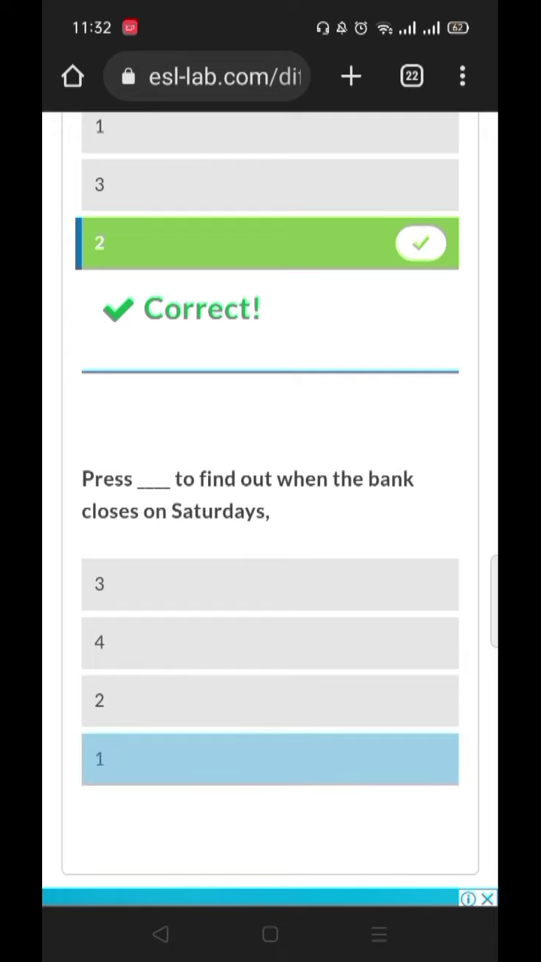
{"action": "left_click", "coordinate": [270, 759]}
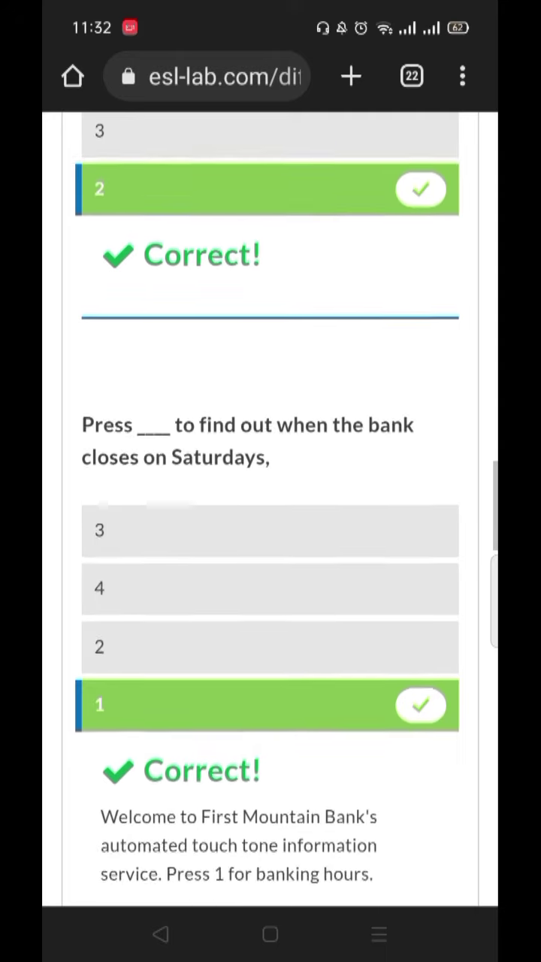